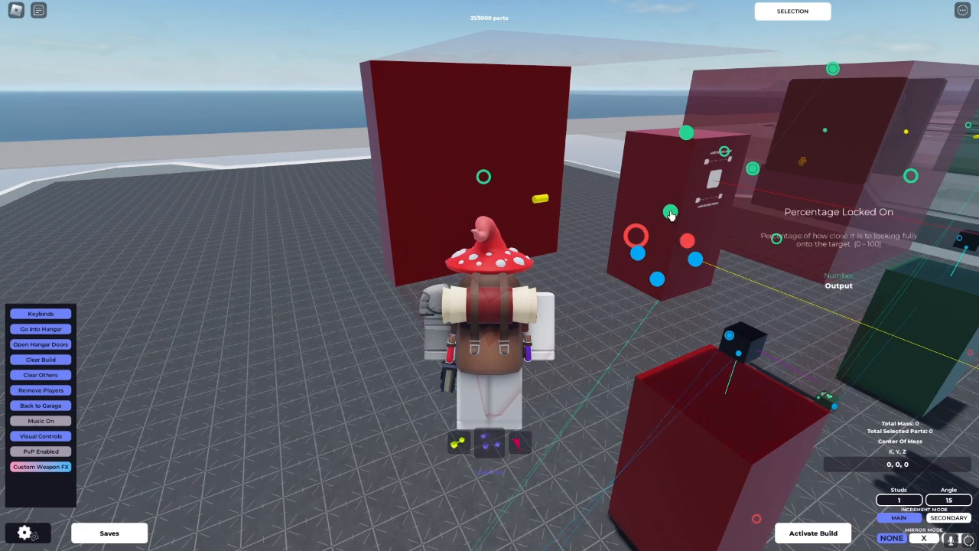
Link the target sensor's Percentage Locked On output to the turret's input node.
{"action": "left_click", "coordinate": [483, 177]}
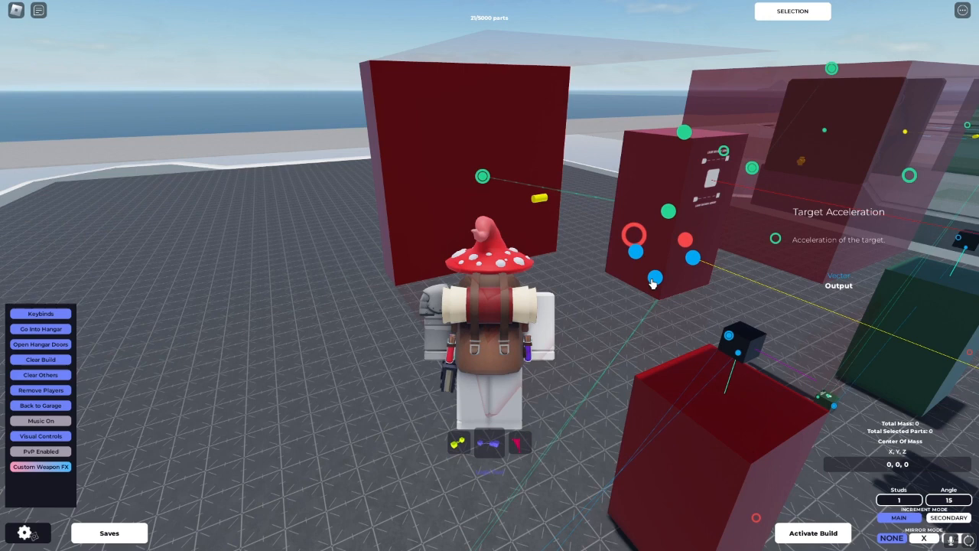
{"action": "type", "text": "Would"}
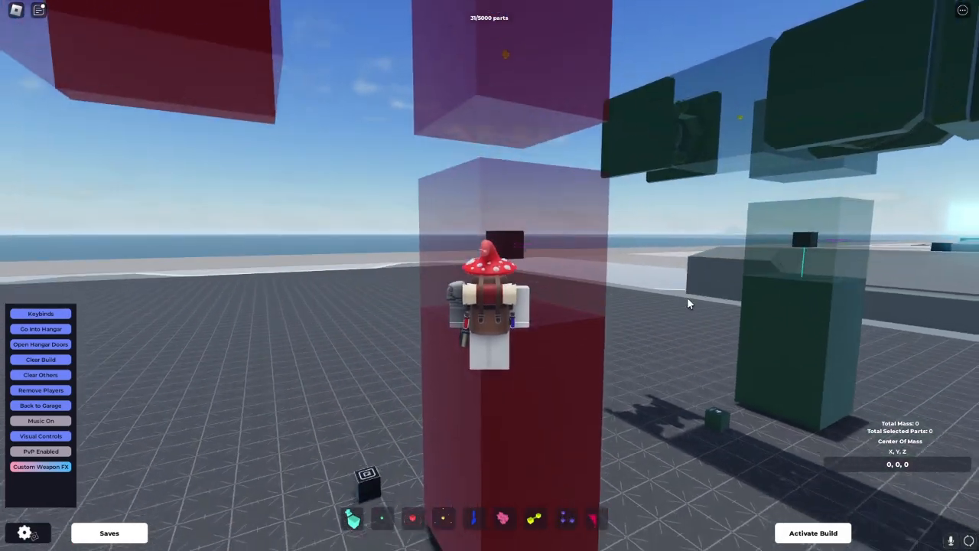
{"action": "left_click", "coordinate": [489, 306]}
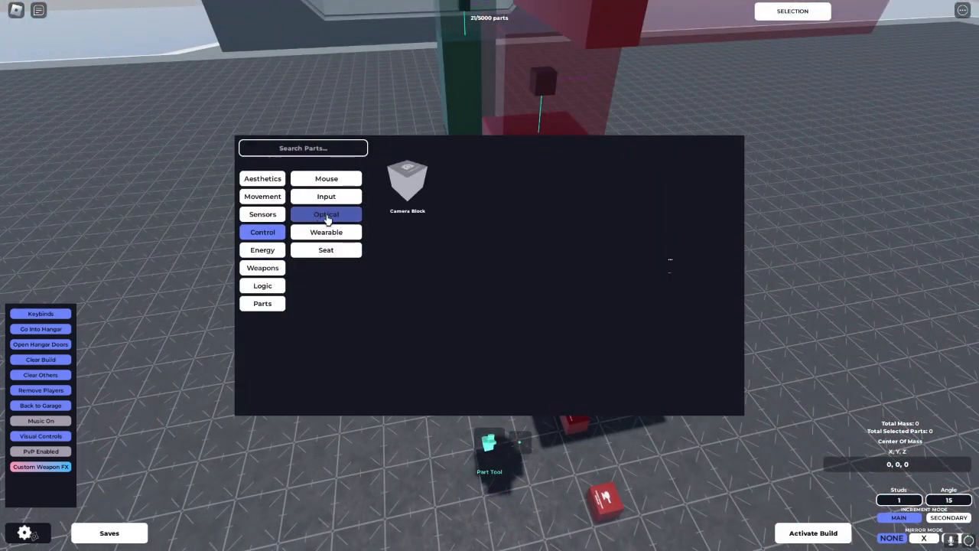
Place a Keybind Activator from the Control parts and assign Y as its trigger key.
{"action": "left_click", "coordinate": [326, 196]}
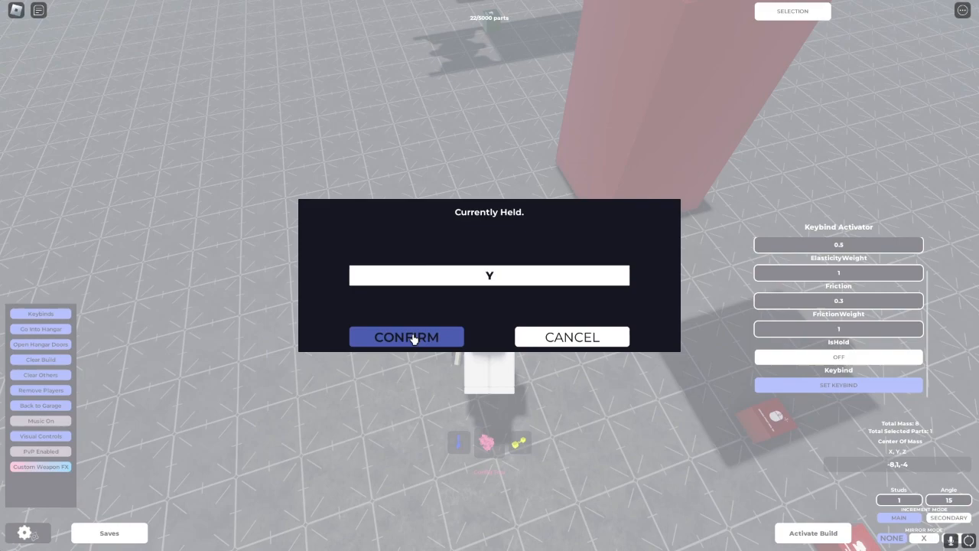
{"action": "left_click", "coordinate": [407, 337]}
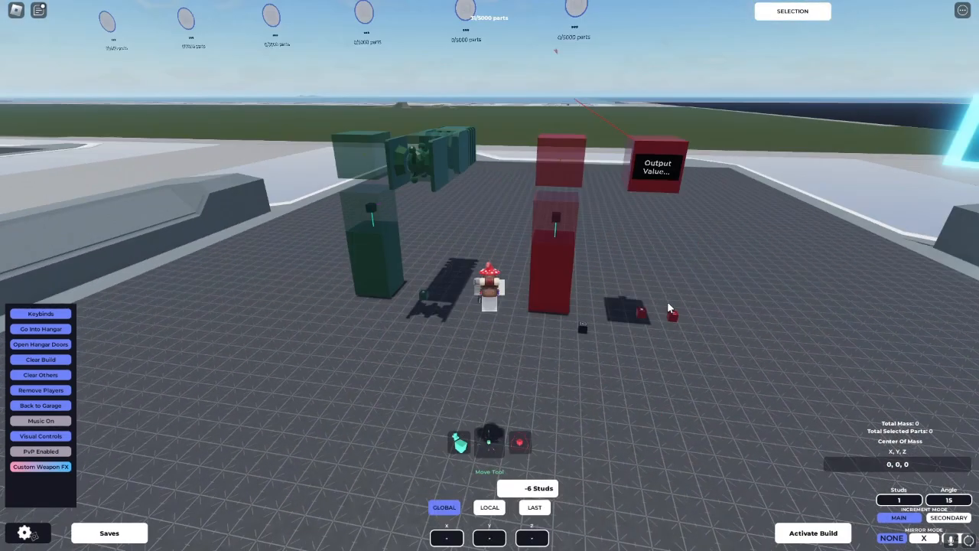
Activate the build and confirm, welding all turret parts together (52 welds).
{"action": "left_click", "coordinate": [813, 532]}
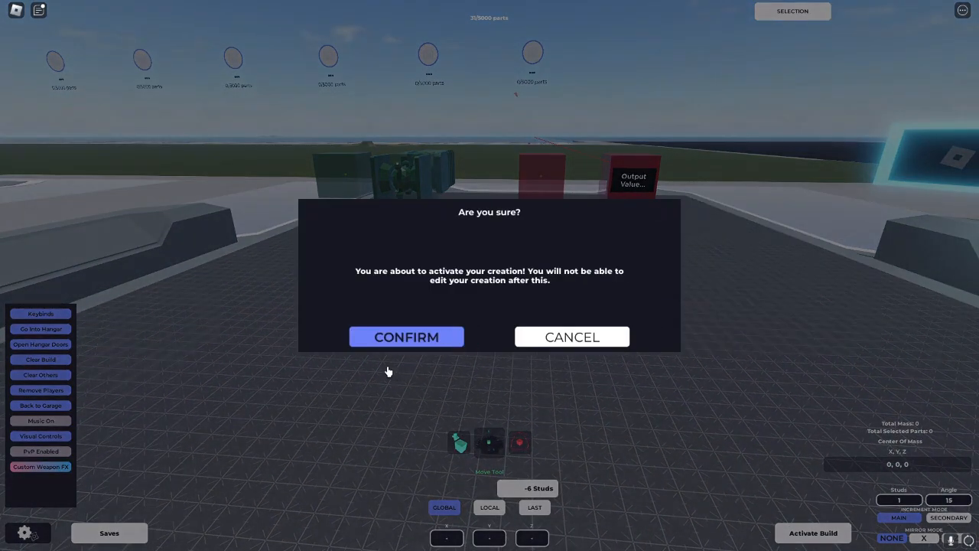
{"action": "left_click", "coordinate": [407, 337]}
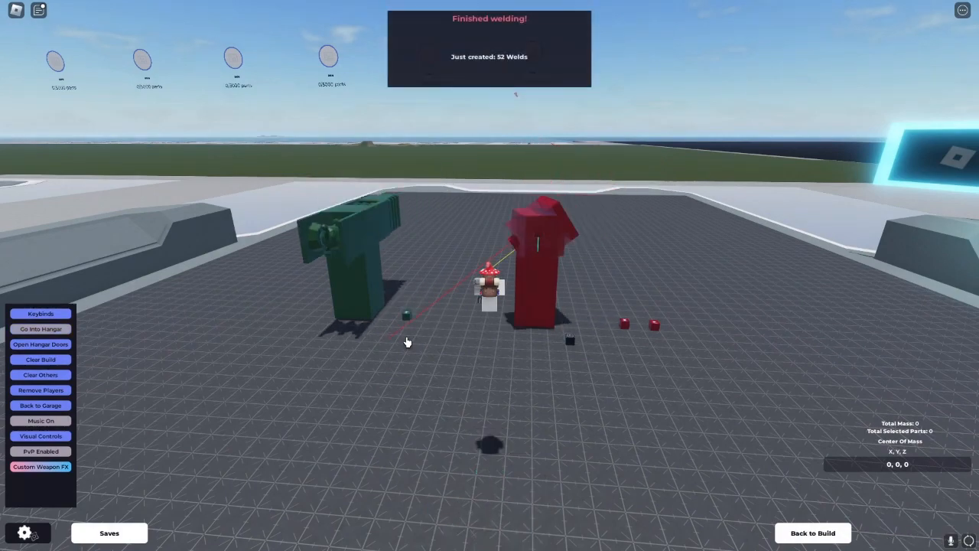